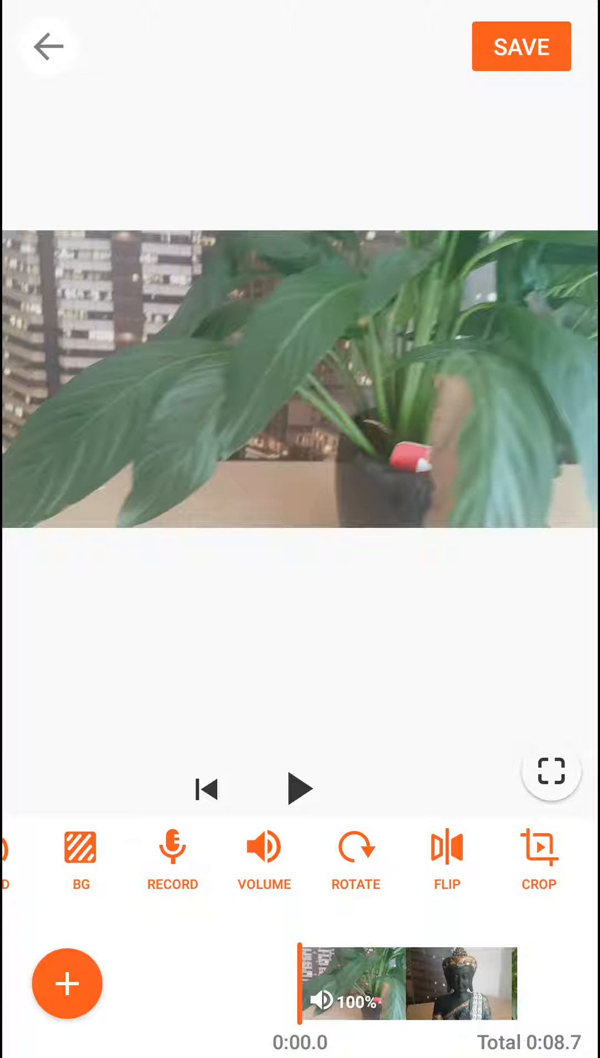
Step: Scroll the timeline to the plant clip and bring up its editing options
{"action": "scroll", "scroll_direction": "left", "scroll_amount": 3}
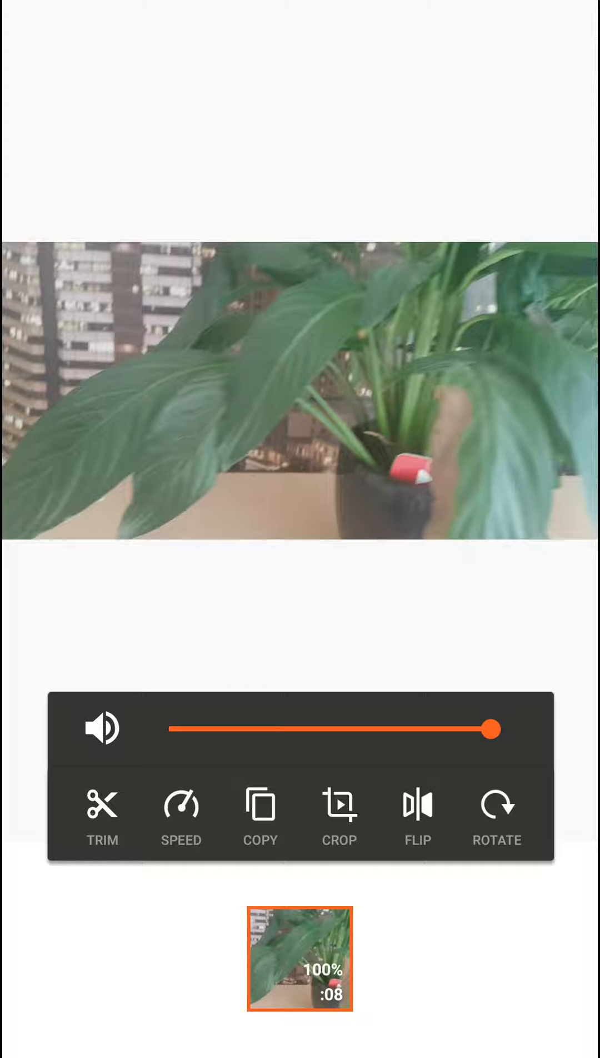
Step: Crop the plant clip with the 1:1 square preset and apply it
{"action": "left_click", "coordinate": [338, 816]}
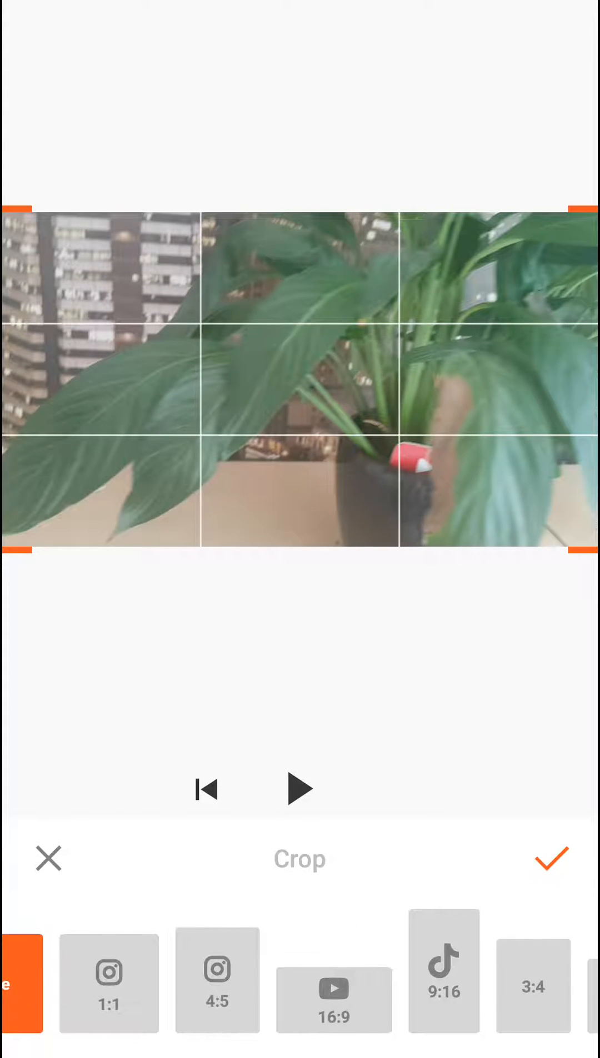
{"action": "left_click", "coordinate": [109, 983]}
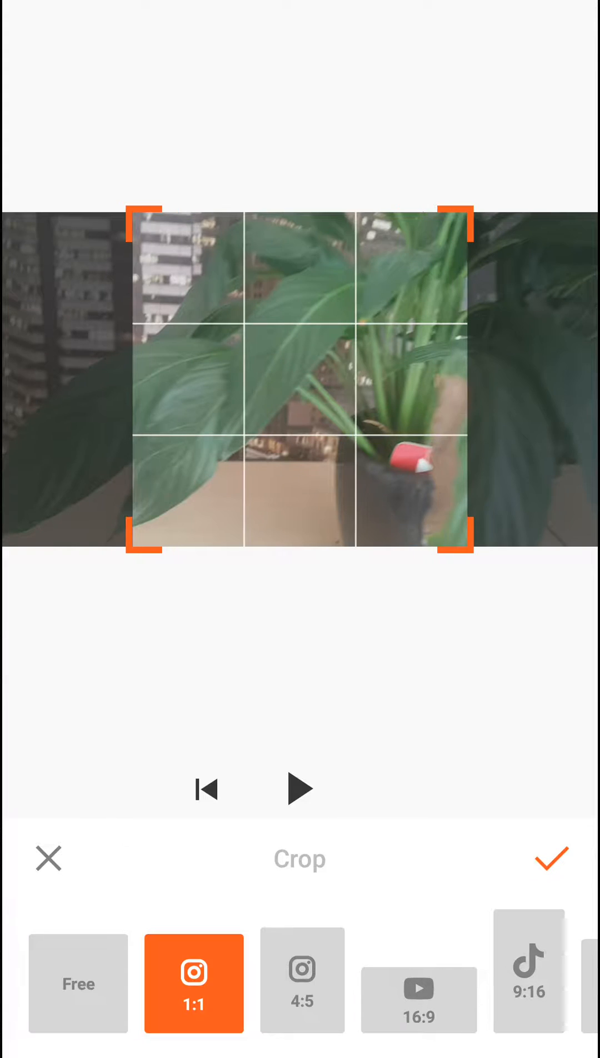
{"action": "left_click", "coordinate": [549, 858]}
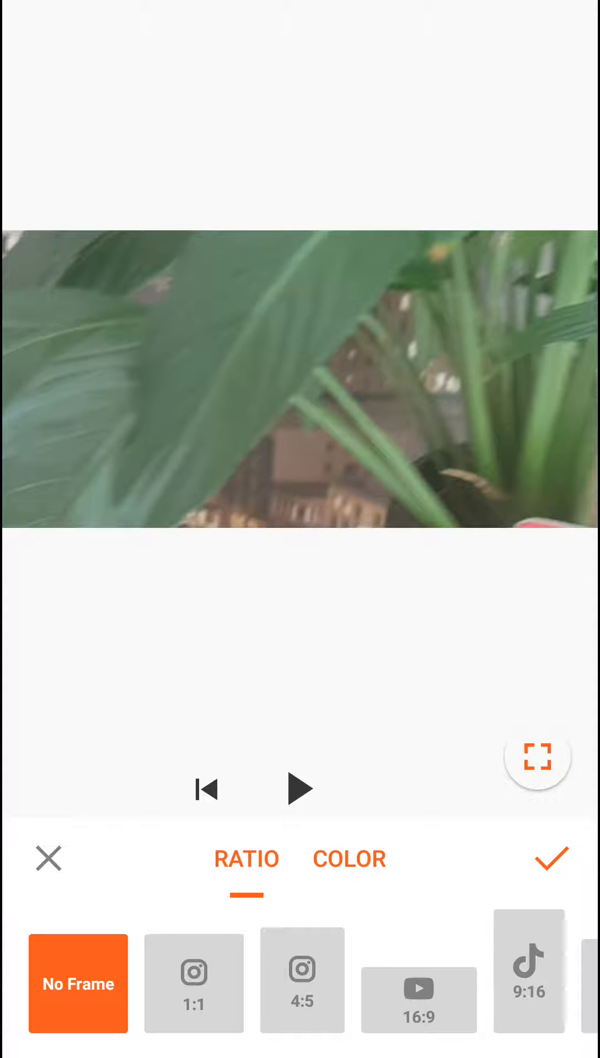
Step: Choose the 4:5 frame ratio so black bars fill the sides
{"action": "left_click", "coordinate": [350, 858]}
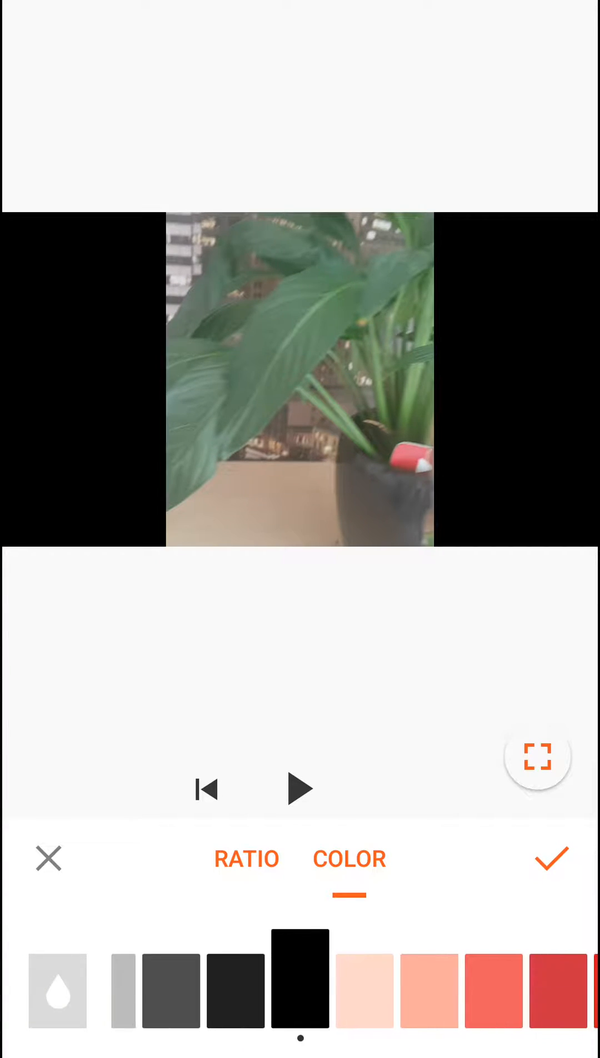
Step: Change the side bar colour to the light blue swatch and apply the background
{"action": "left_click", "coordinate": [318, 990]}
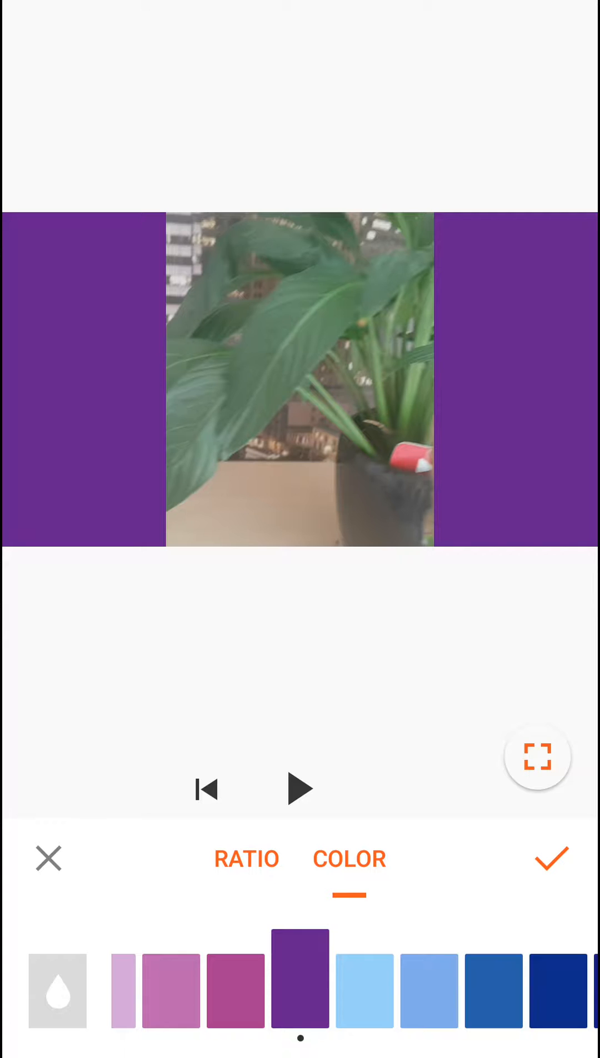
{"action": "scroll", "scroll_direction": "left", "scroll_amount": 3}
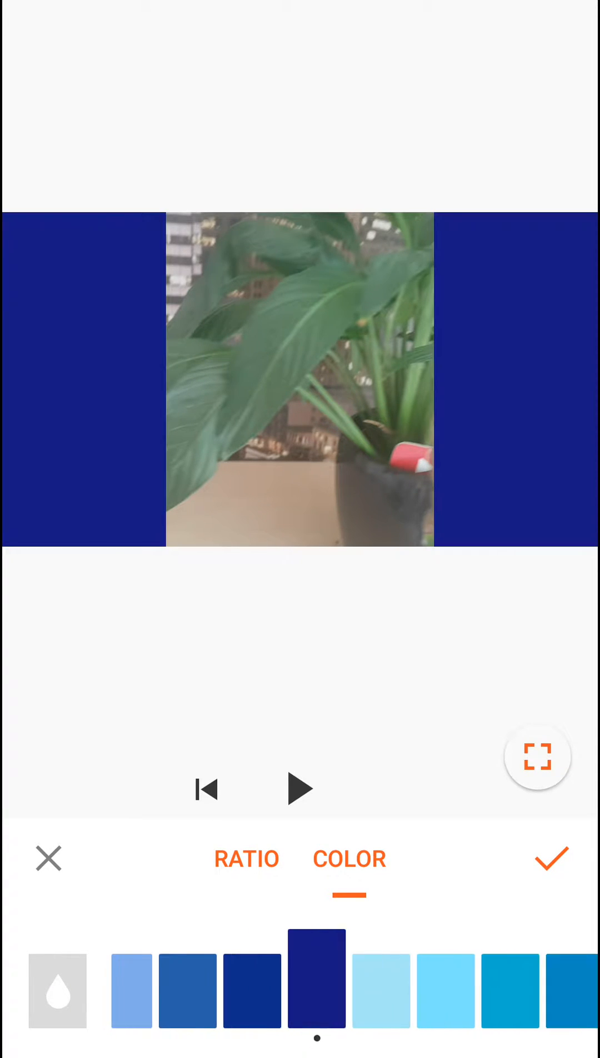
{"action": "left_click", "coordinate": [300, 991]}
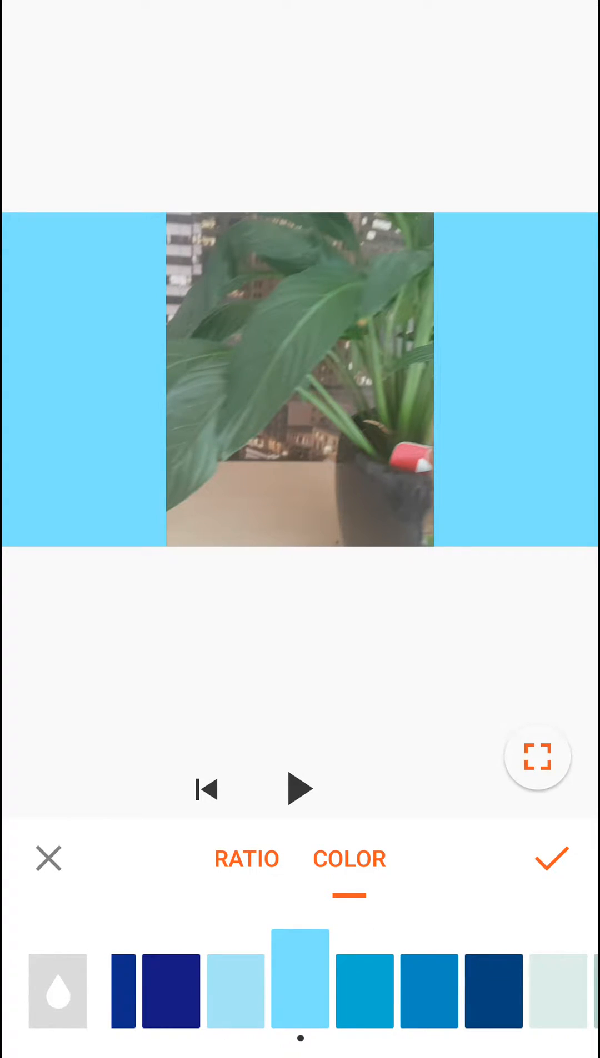
{"action": "left_click", "coordinate": [554, 858]}
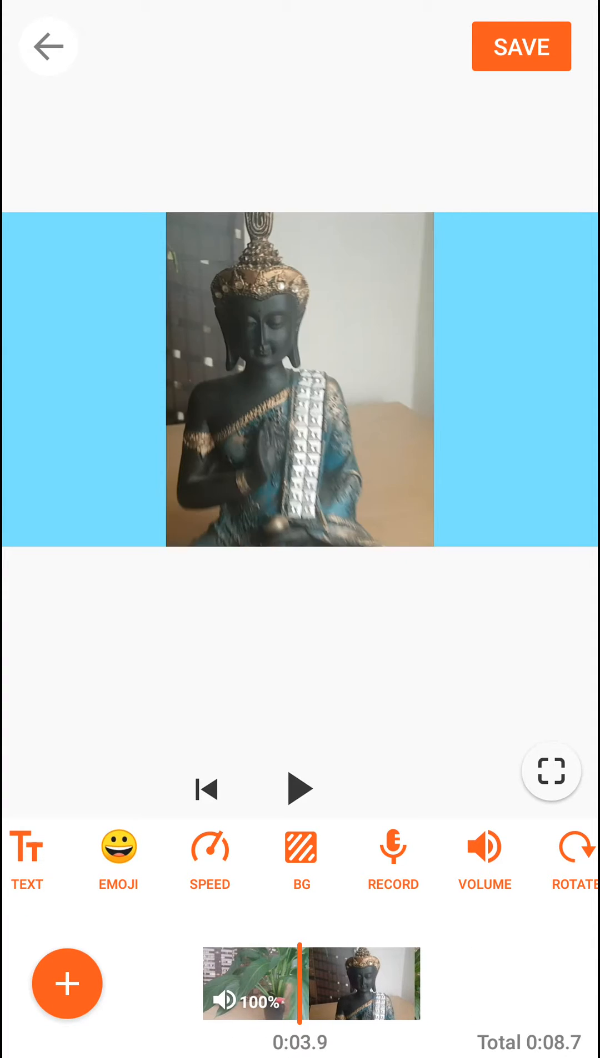
{"action": "left_click", "coordinate": [300, 789]}
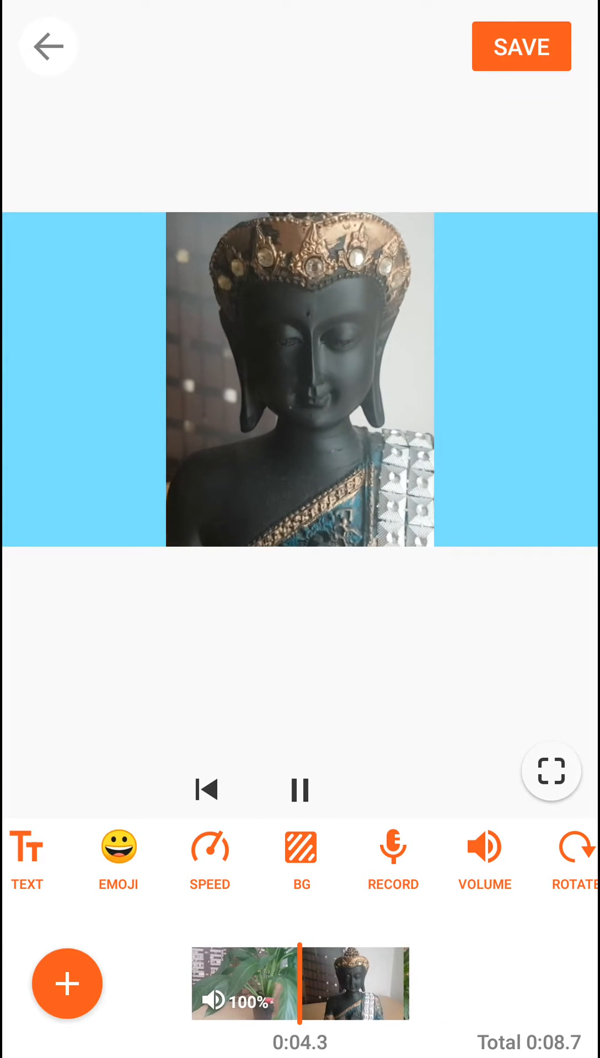
{"action": "left_click", "coordinate": [299, 788]}
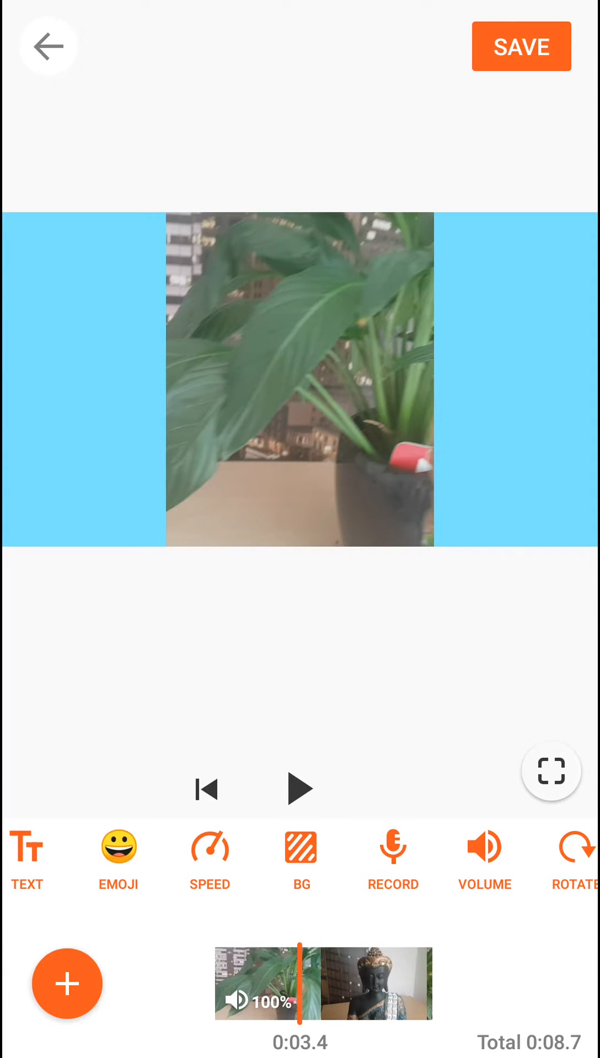